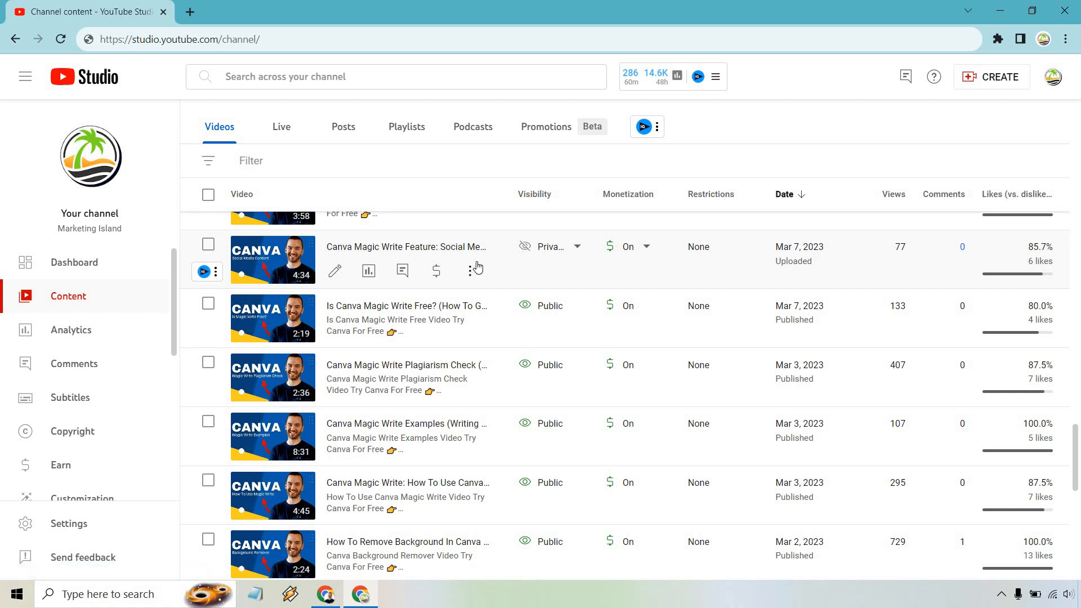
pyautogui.moveTo(512, 268)
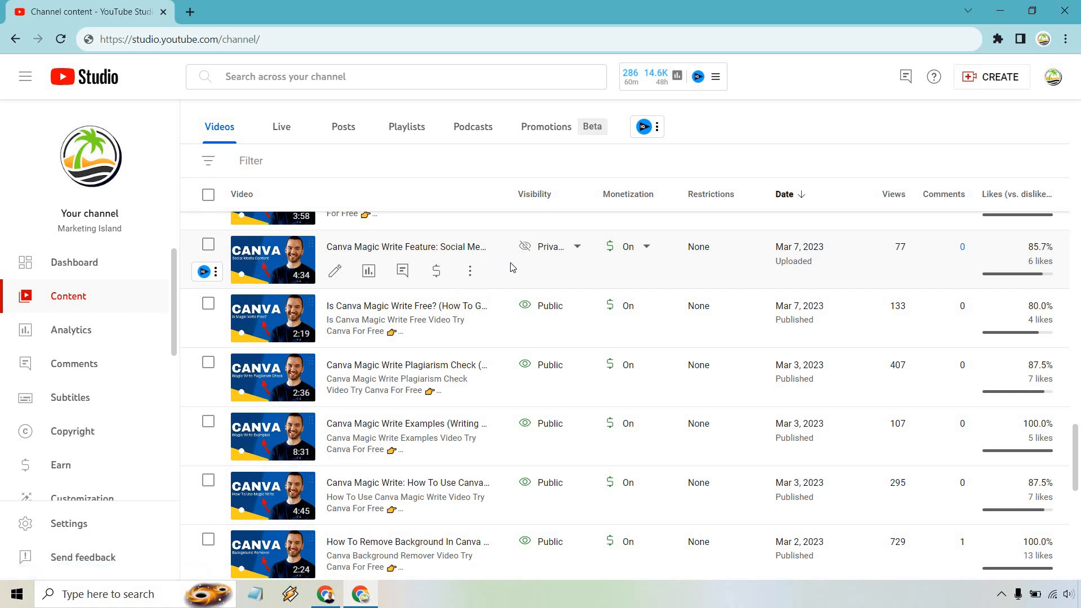
pyautogui.moveTo(579, 250)
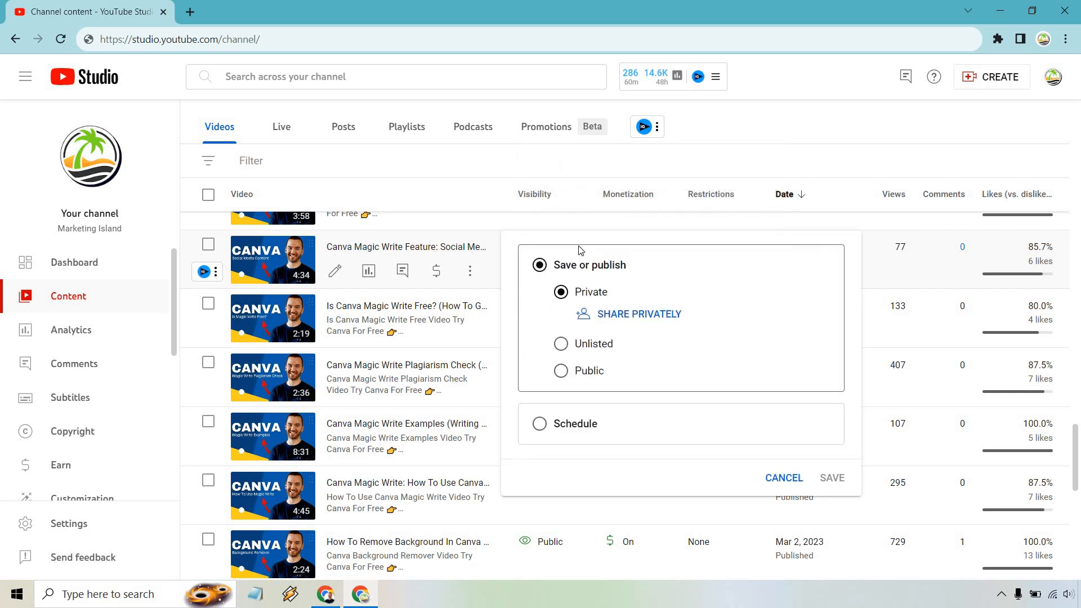
# Step: Switch the Canva Magic Write video's visibility from Private to Unlisted and save
pyautogui.click(561, 318)
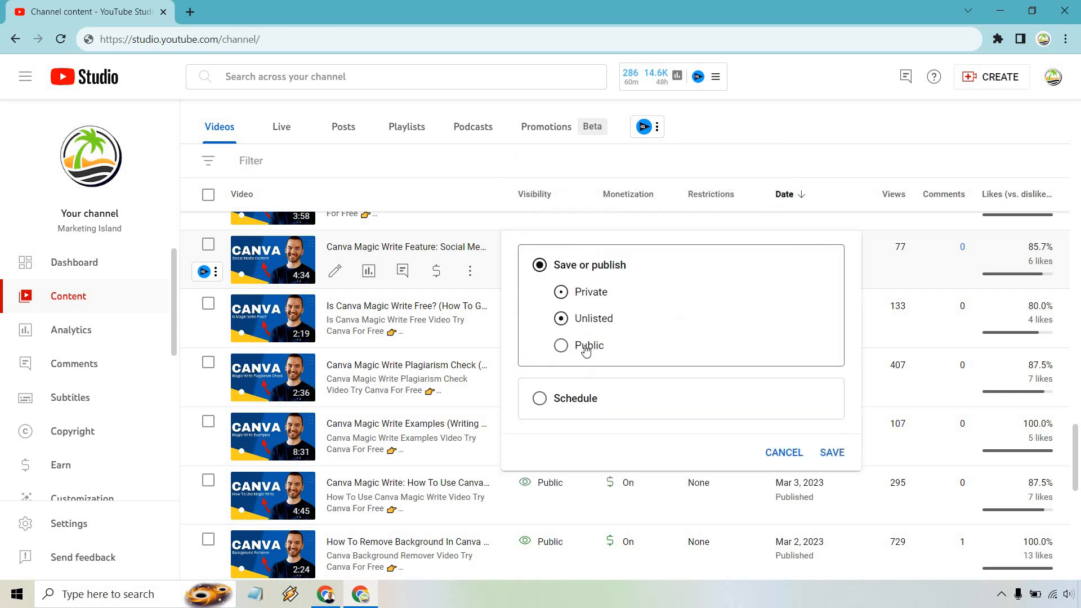
pyautogui.click(831, 452)
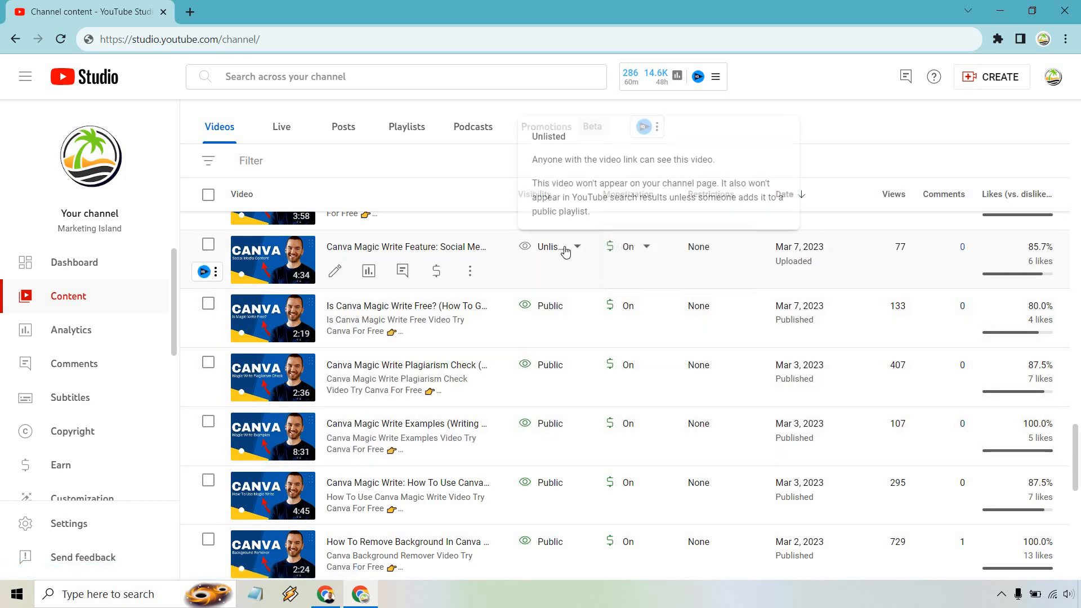
# Step: Reopen the video's visibility choices and cancel, leaving it Private
pyautogui.click(554, 246)
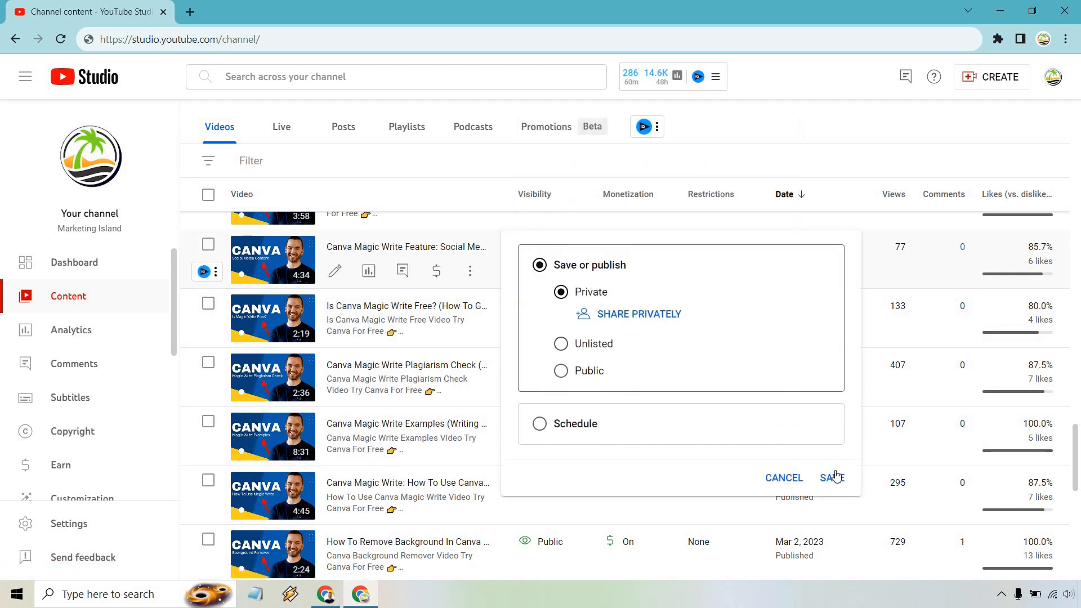
pyautogui.click(831, 476)
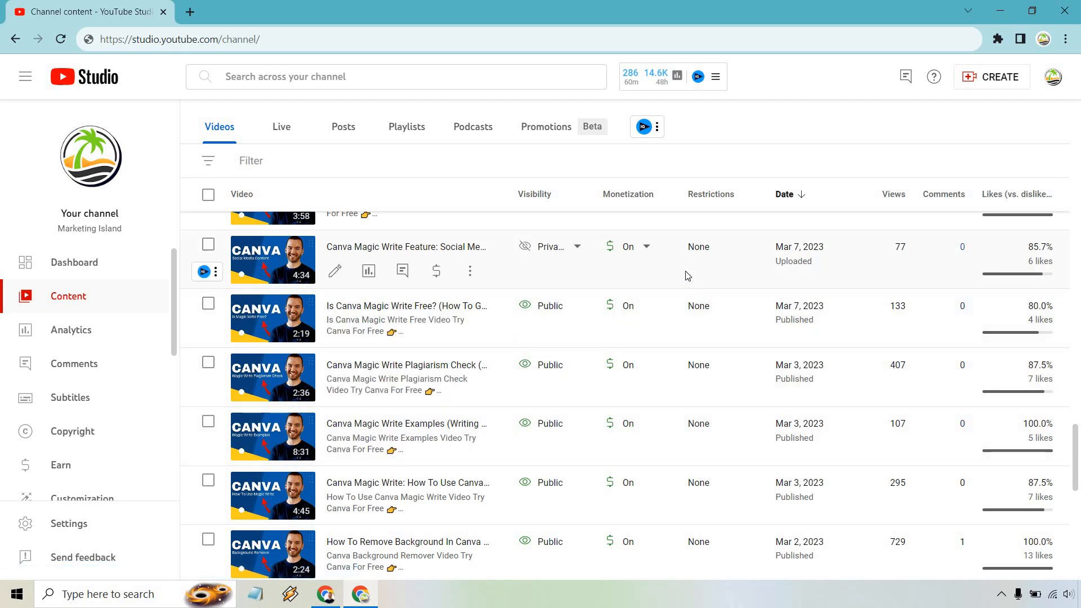
pyautogui.moveTo(335, 271)
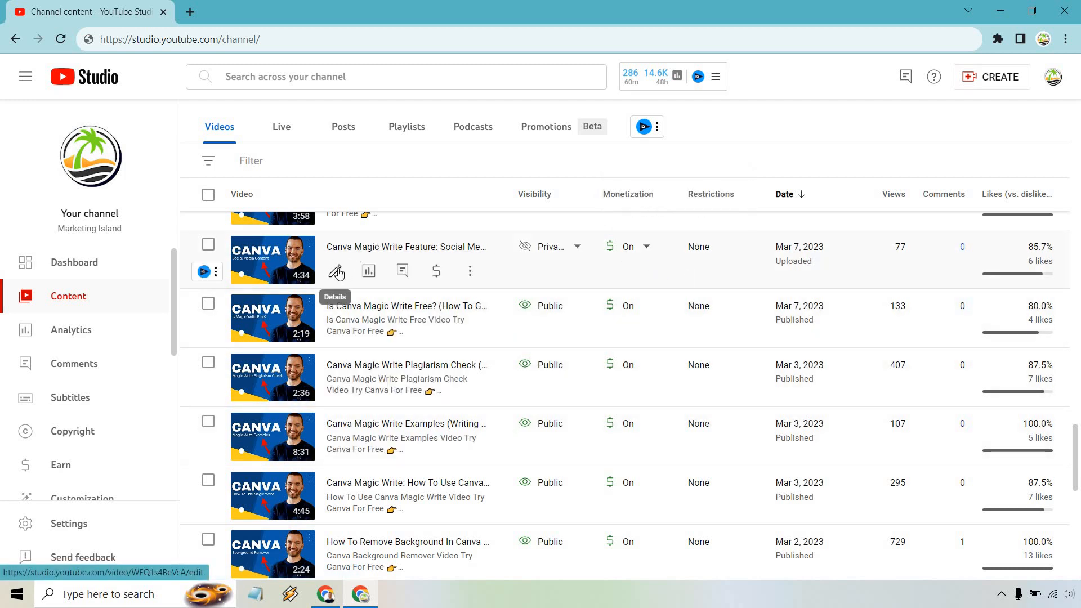
# Step: Open the Canva Magic Write video's details page and scroll down to its Visibility box
pyautogui.click(336, 271)
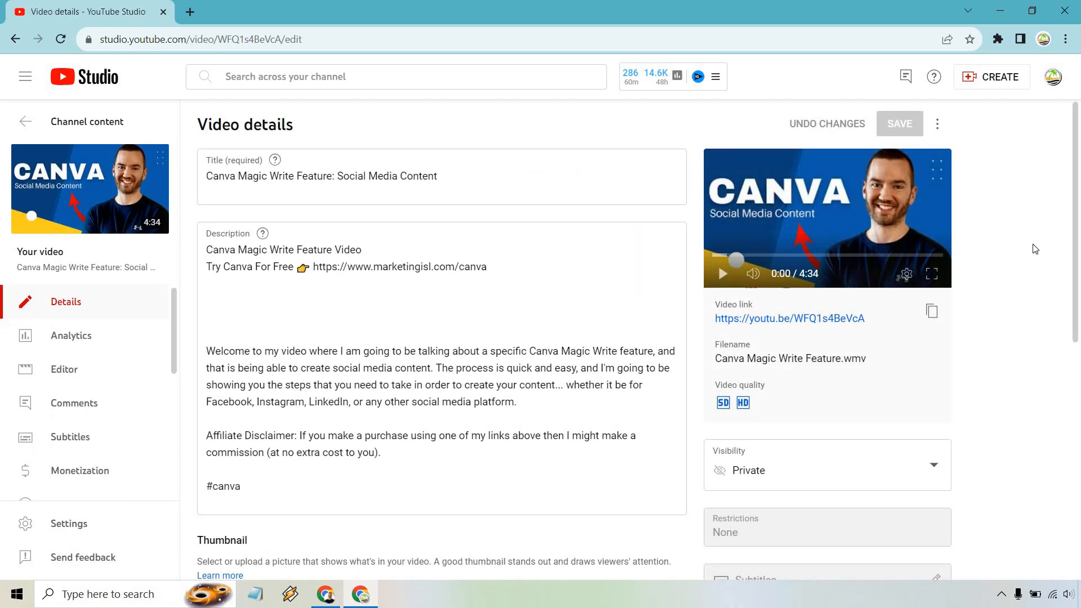
pyautogui.scroll(-3)
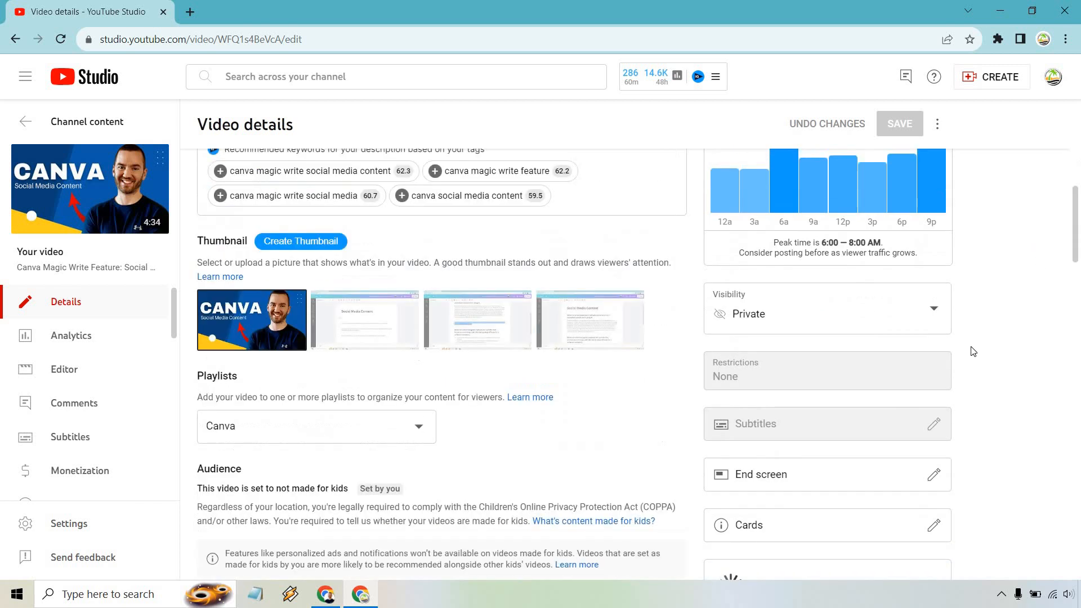
pyautogui.scroll(-3)
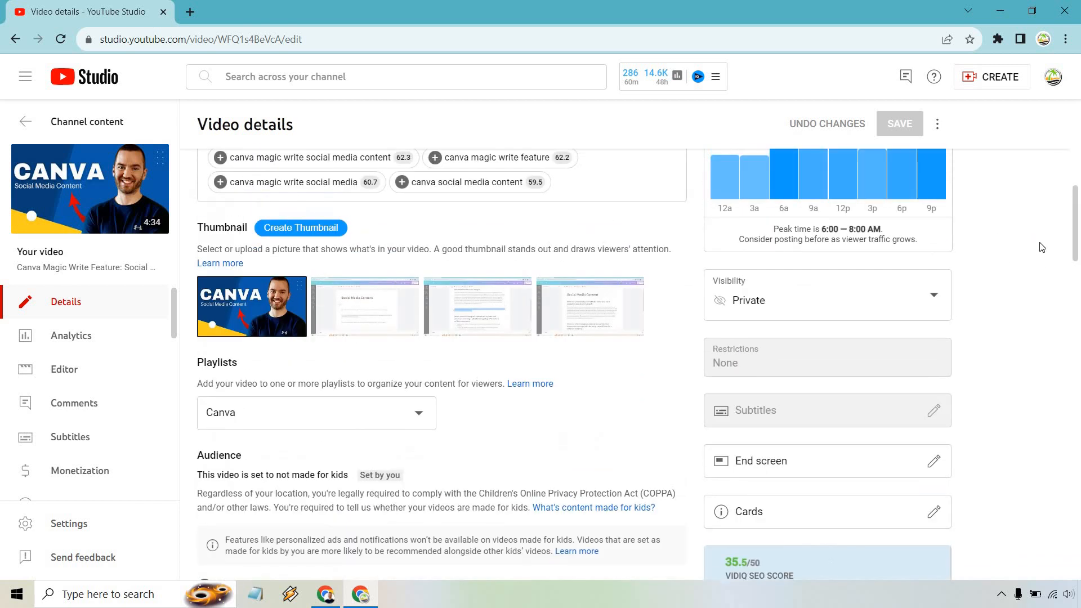
pyautogui.moveTo(896, 301)
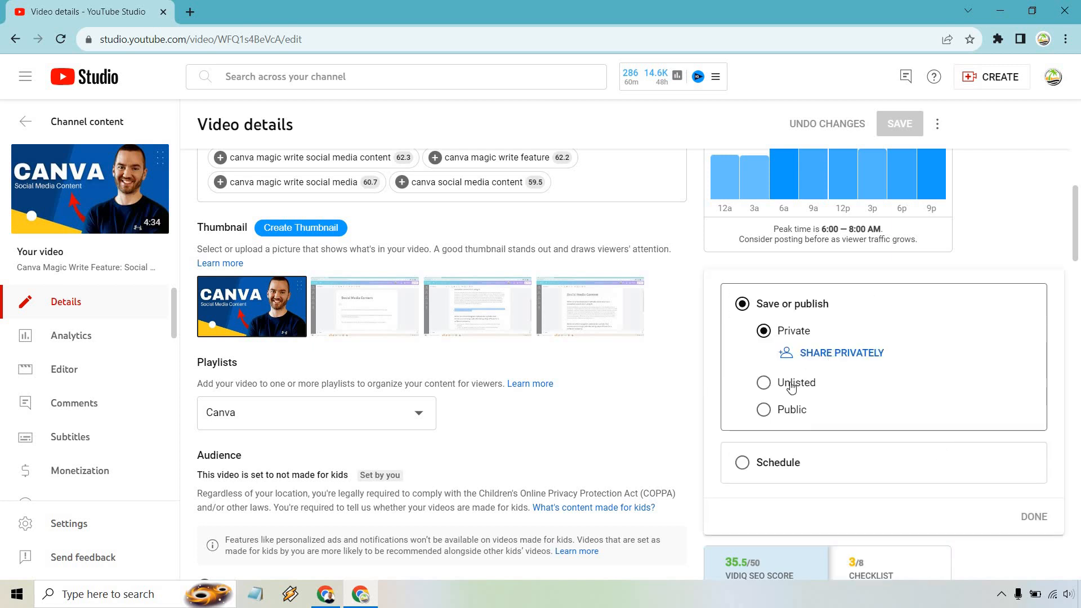
# Step: Set visibility to Unlisted on the details page and save the change
pyautogui.click(763, 382)
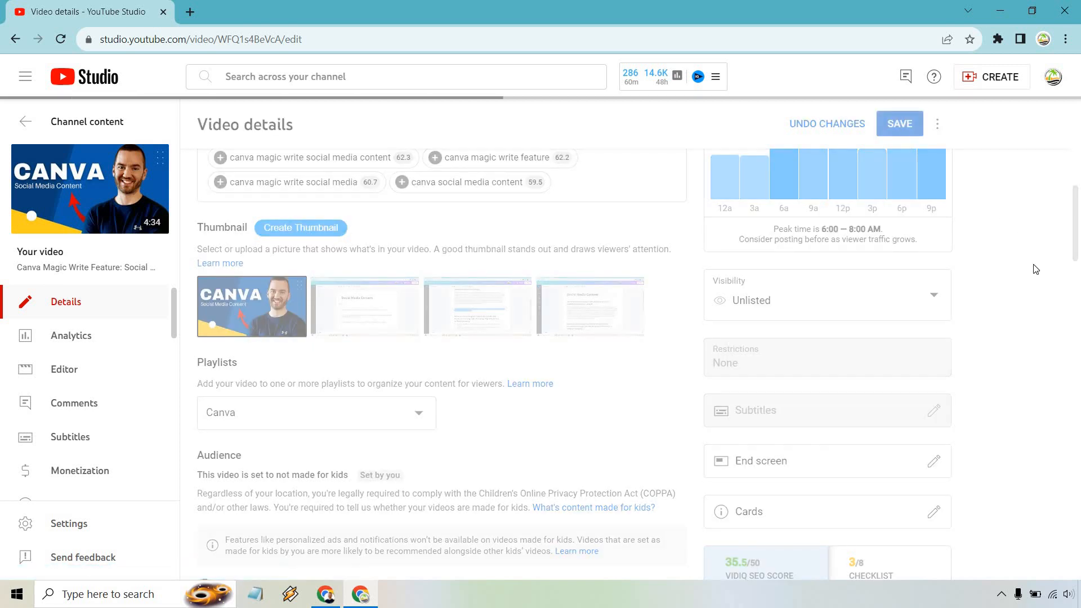
pyautogui.click(898, 124)
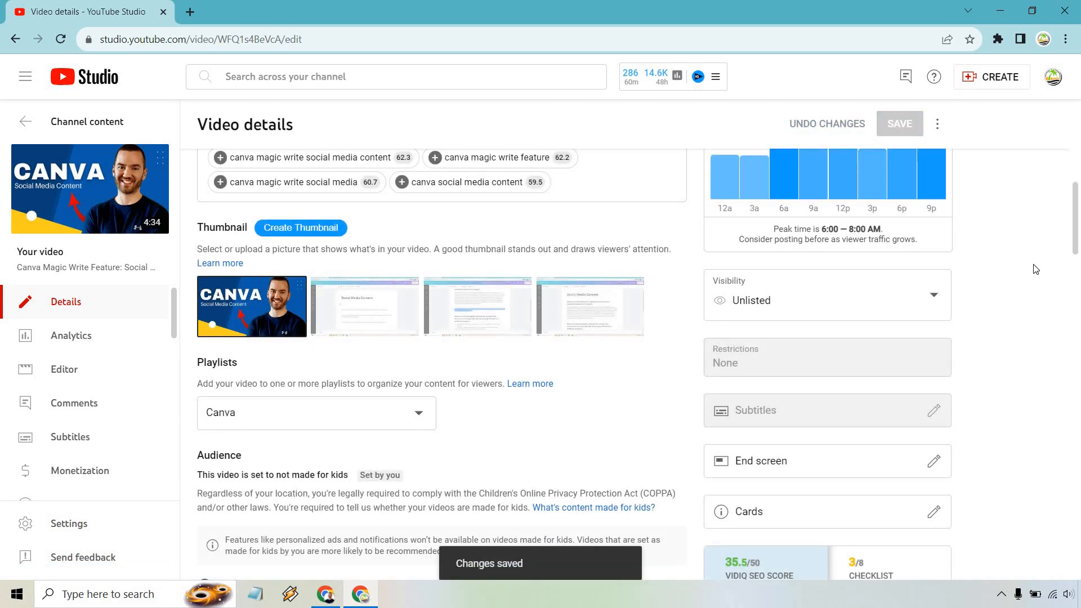